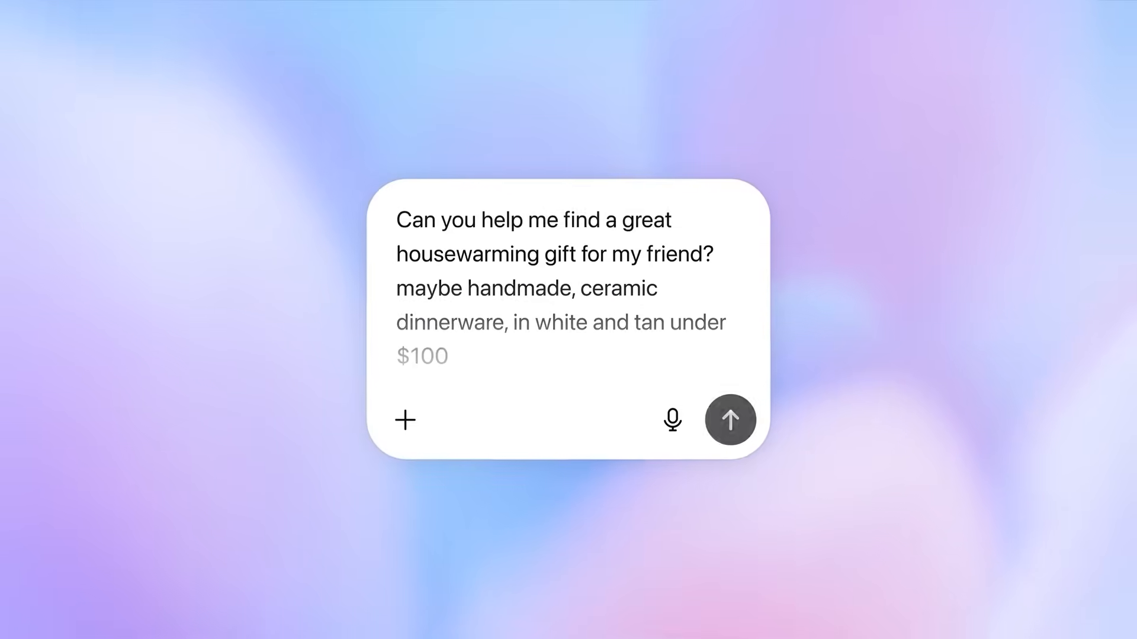
- Send the request for a handmade white-and-tan ceramic dinnerware housewarming gift under $100
left_click(730, 420)
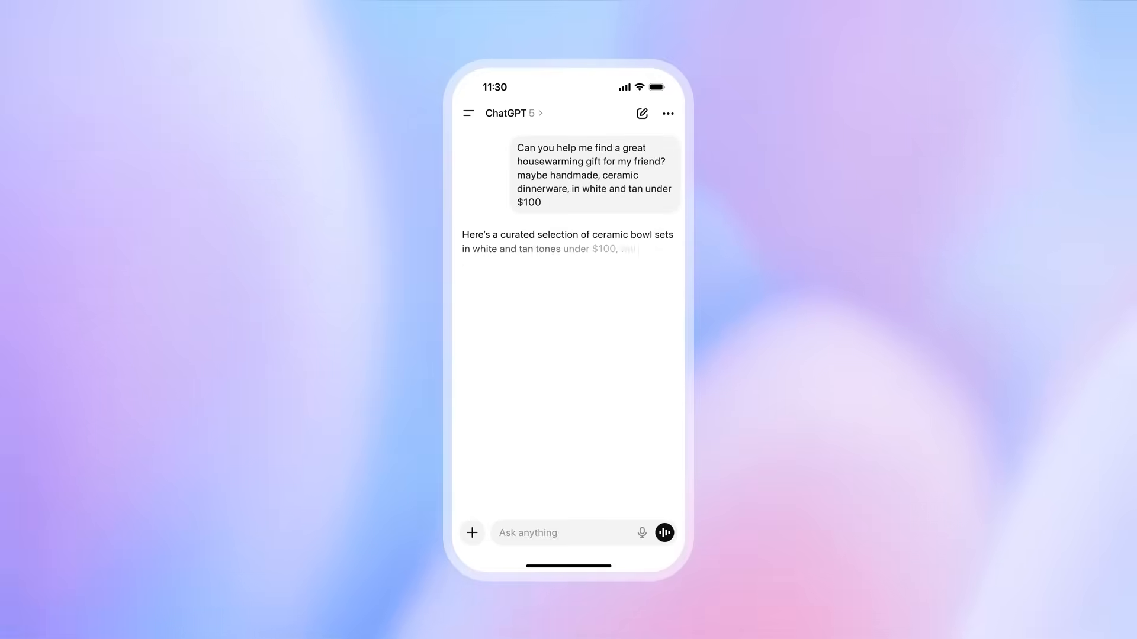